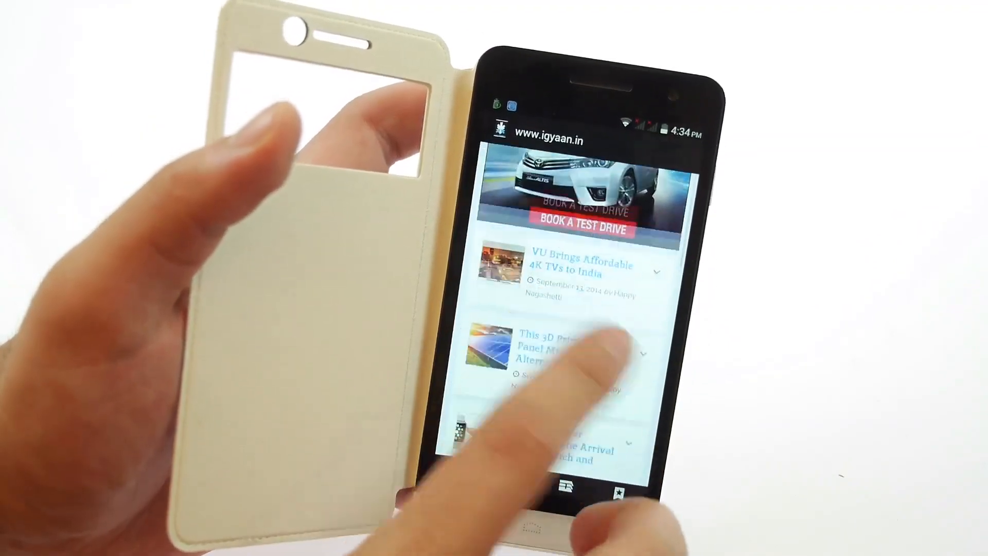
pyautogui.scroll(-3)
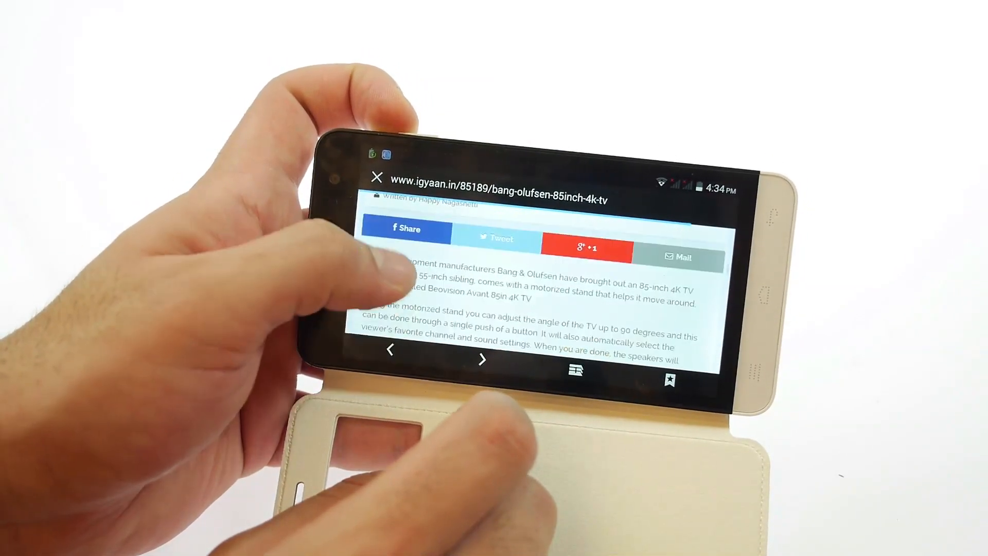
pyautogui.scroll(-3)
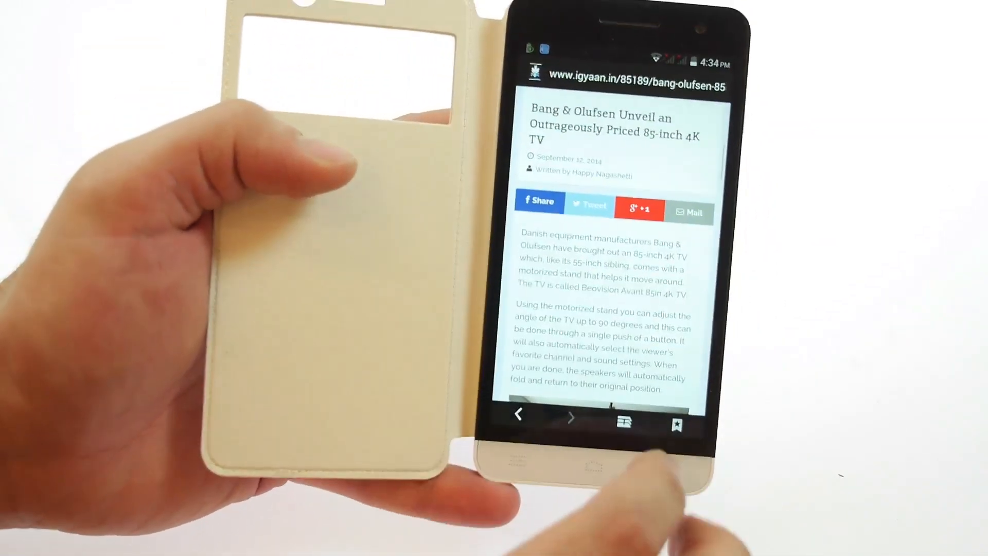
pyautogui.click(597, 456)
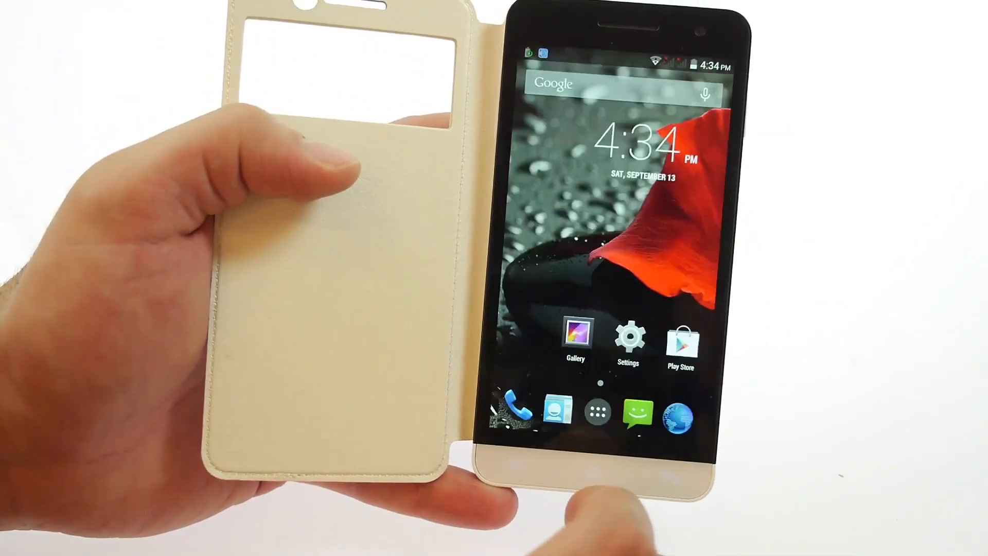